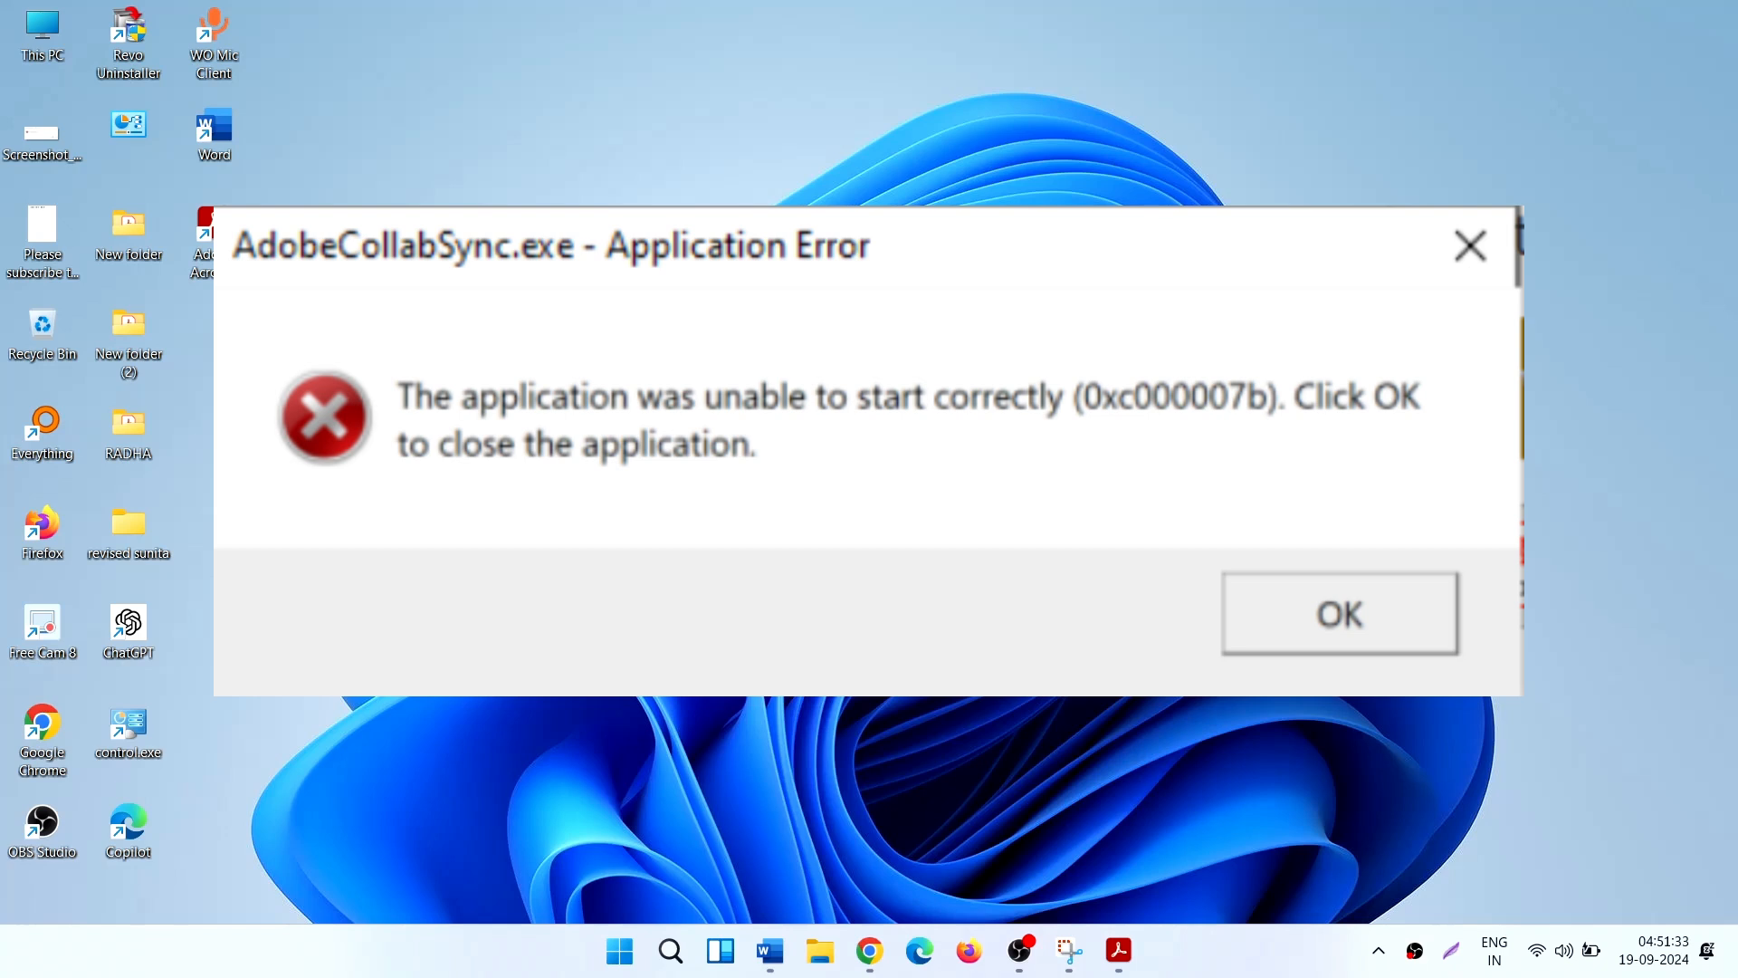
- Dismiss the AdobeCollabSync.exe 0xc000007b application error, leaving the desktop clear
{"action": "left_click", "coordinate": [1338, 614]}
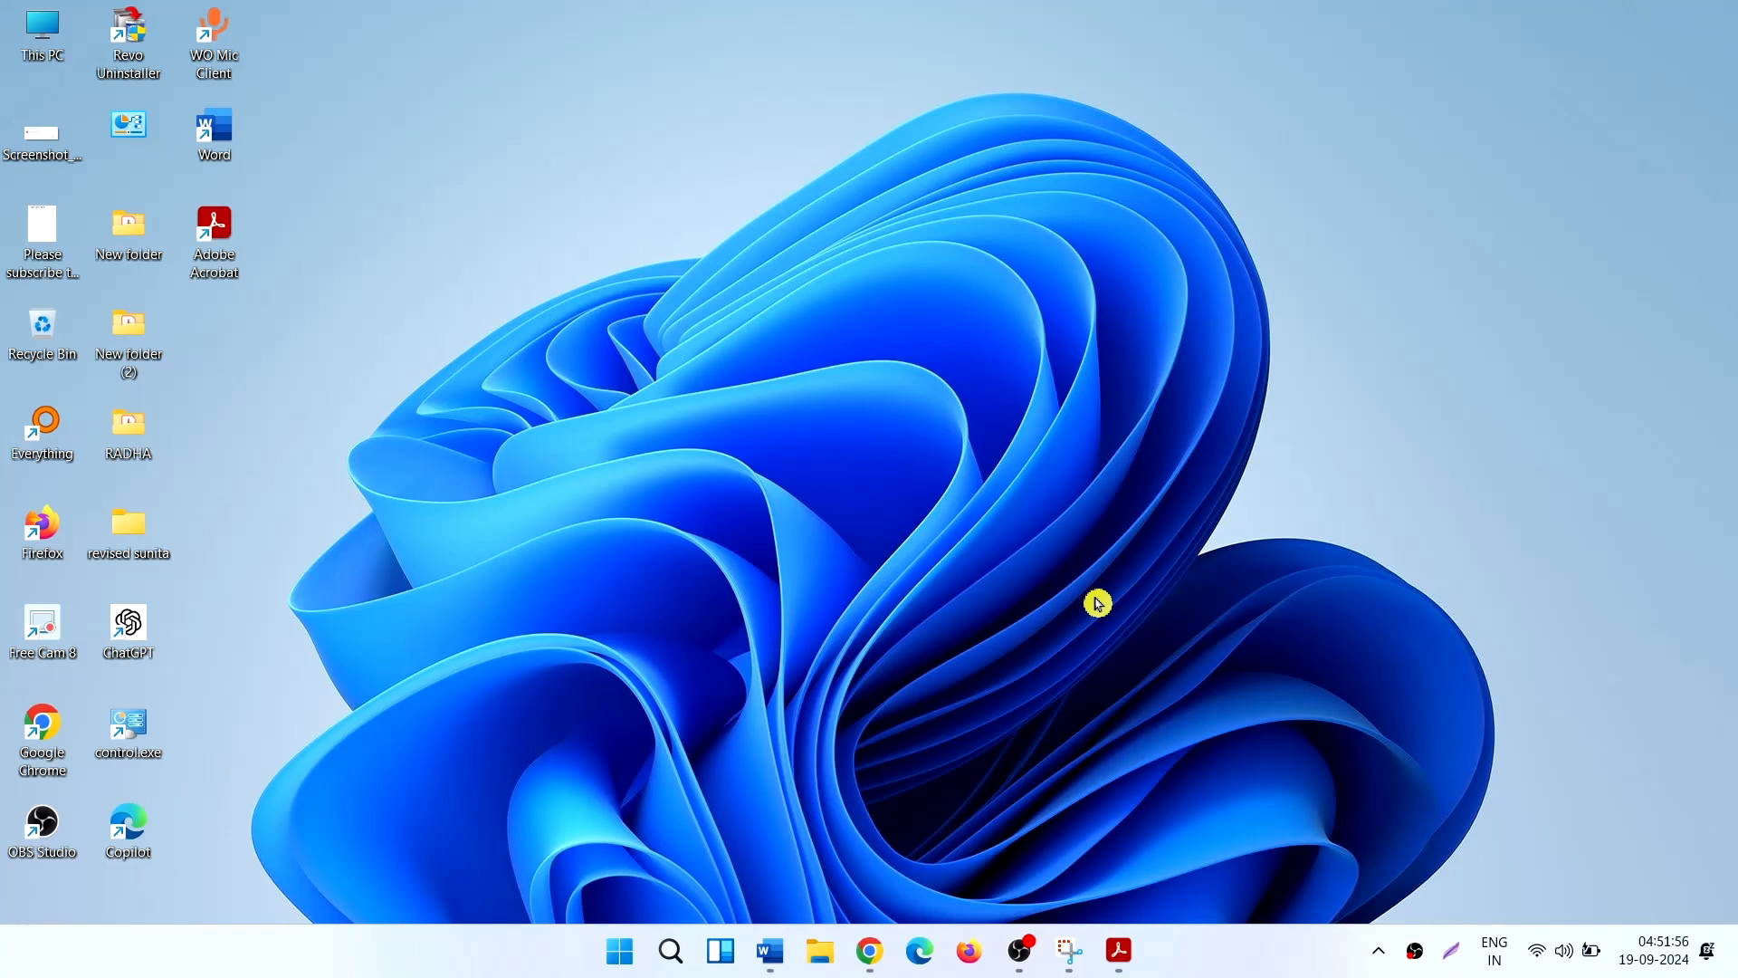
{"action": "mouse_move", "coordinate": [880, 796]}
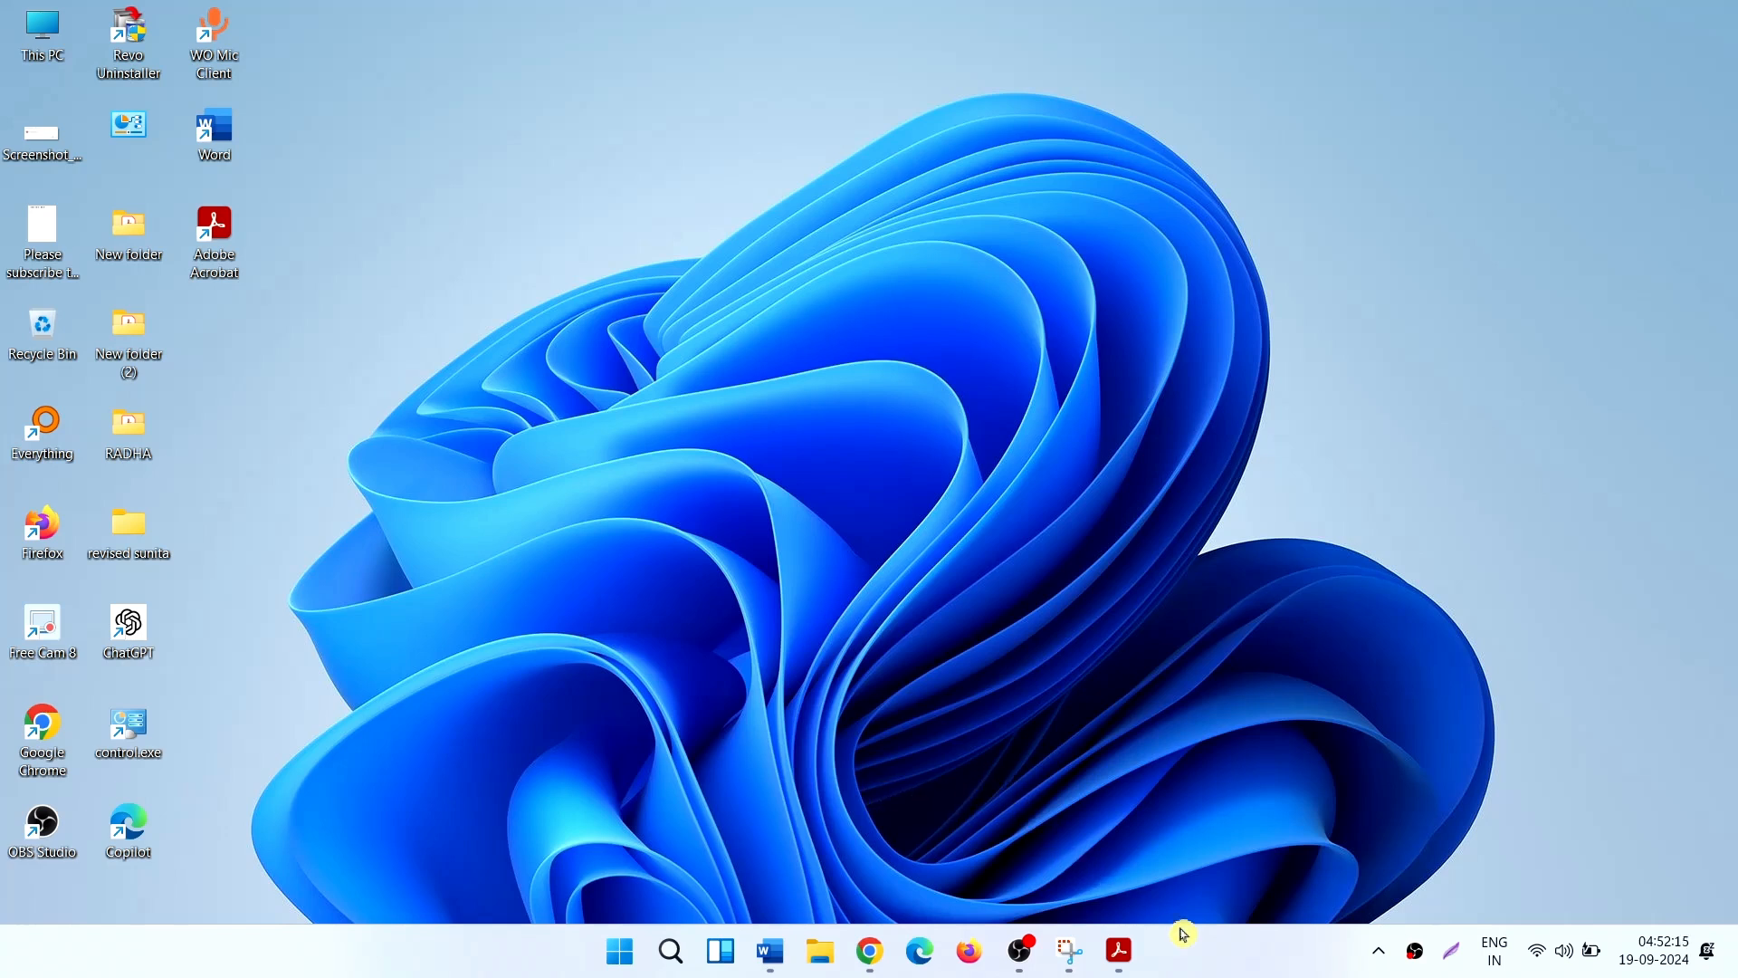
- Launch Acrobat Reader, close its Welcome tour and minimise it so it keeps running
{"action": "left_click", "coordinate": [1117, 951]}
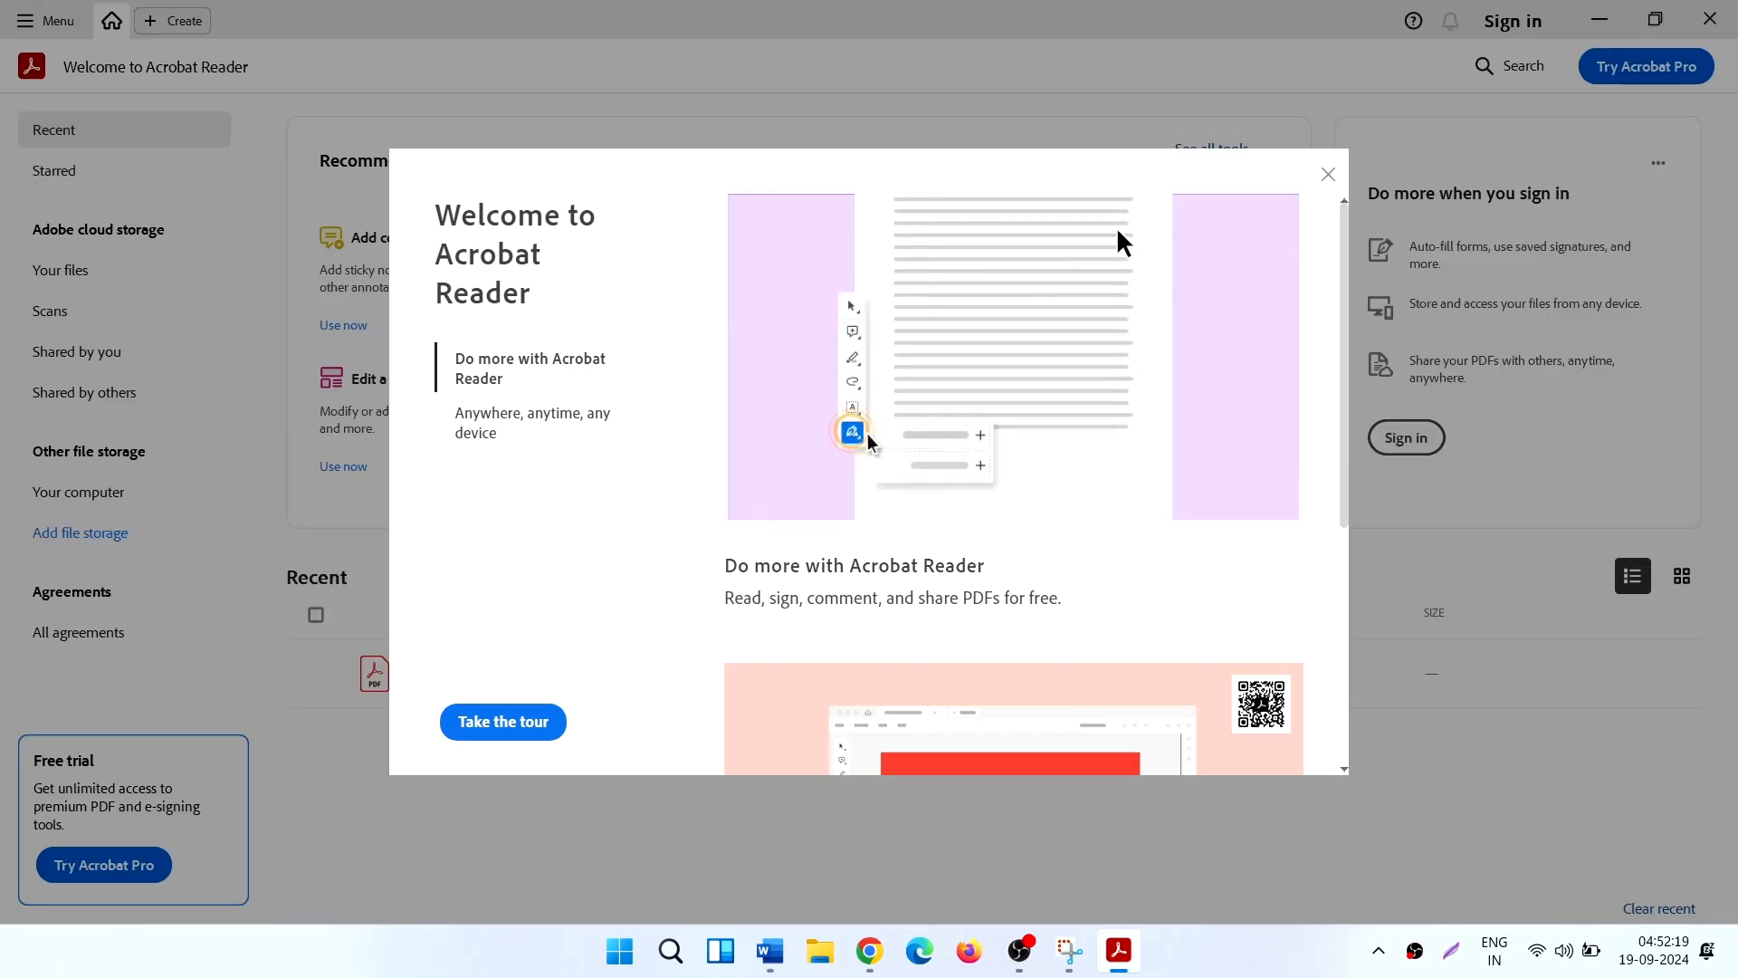
{"action": "left_click", "coordinate": [1327, 173]}
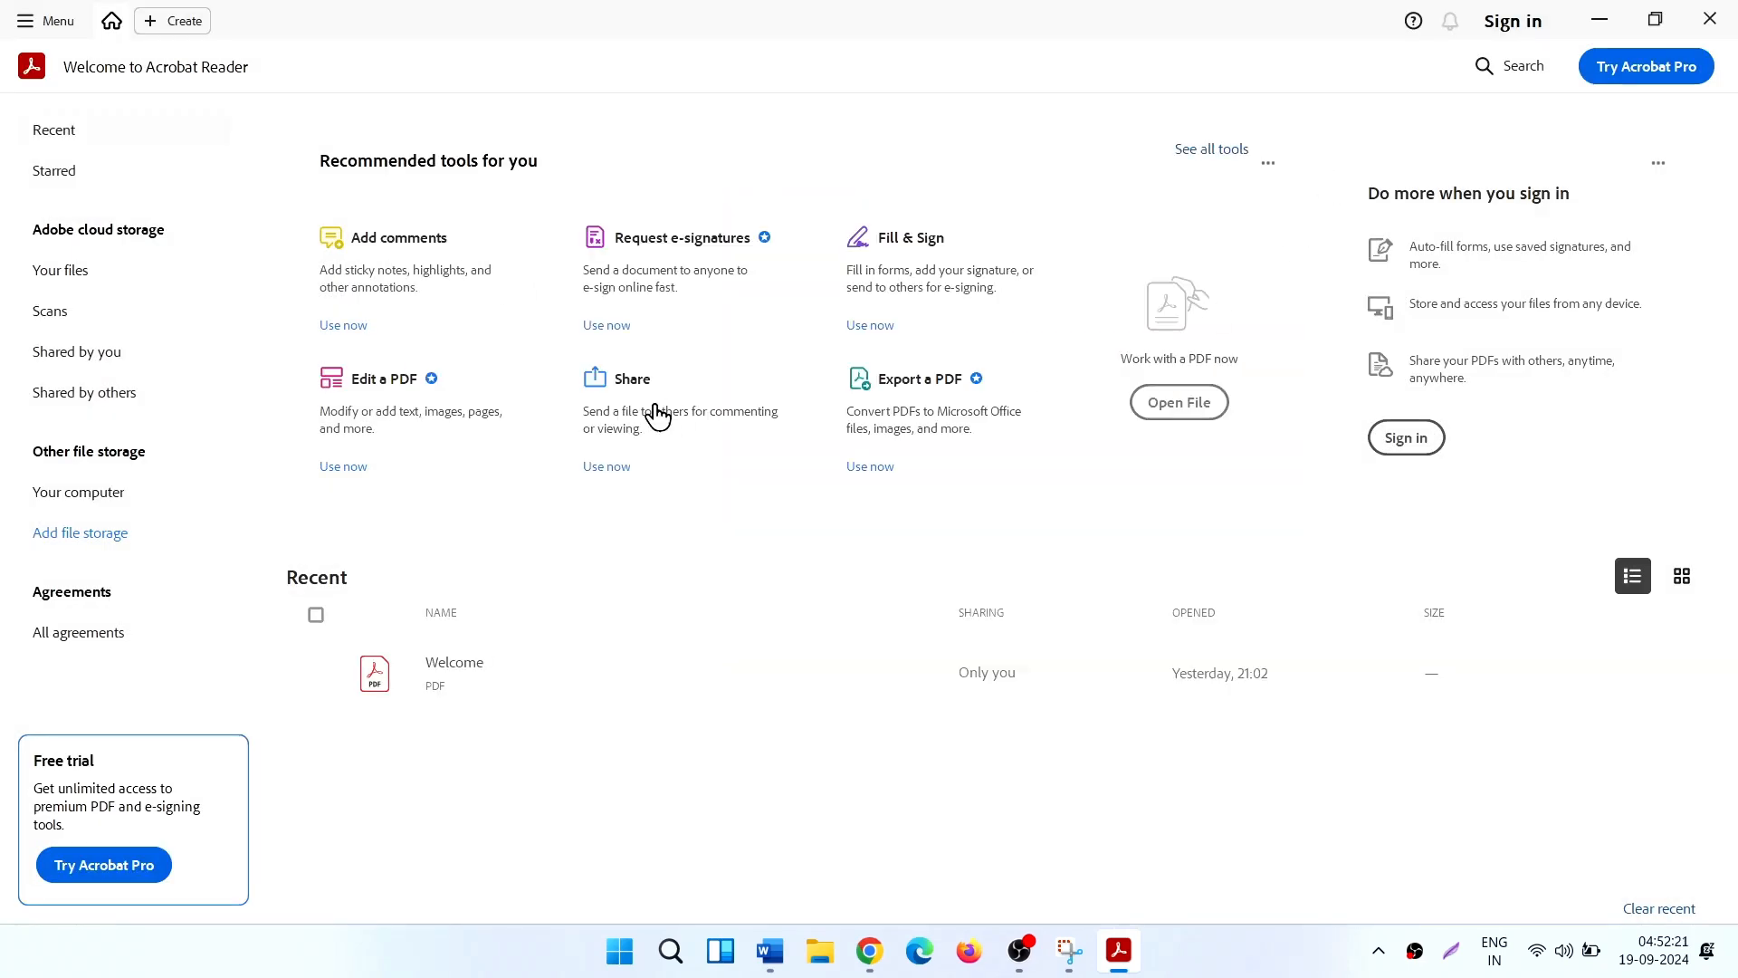
{"action": "mouse_move", "coordinate": [861, 152]}
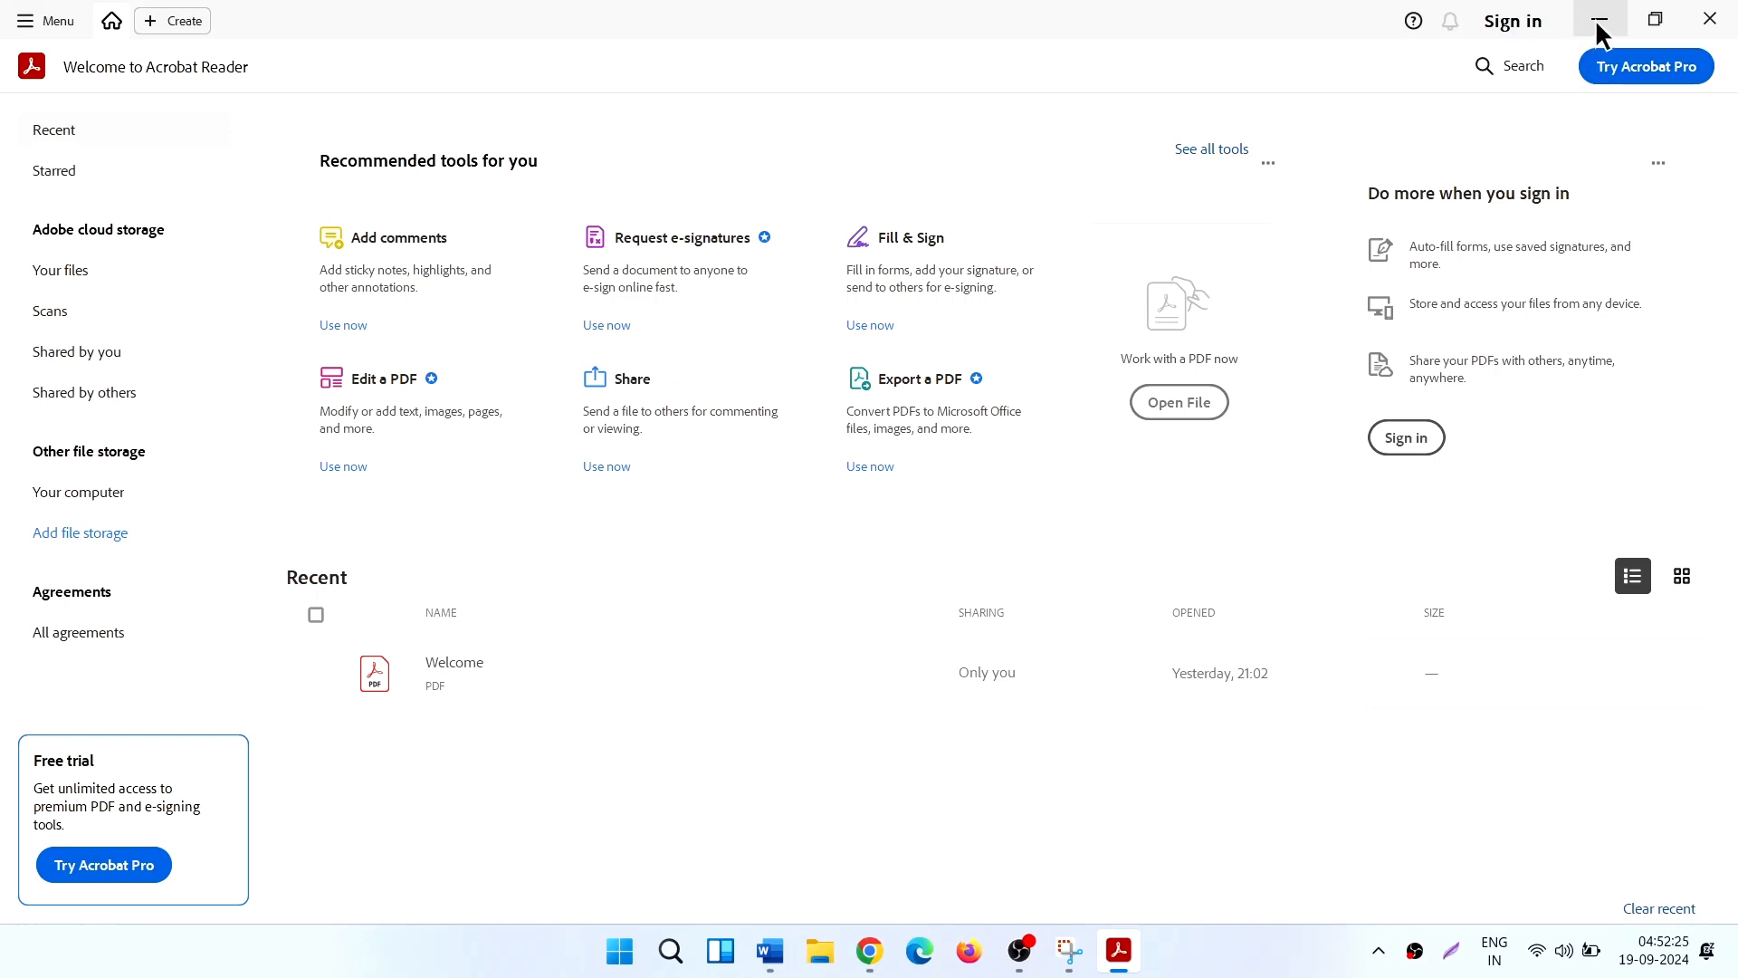
{"action": "left_click", "coordinate": [1596, 20]}
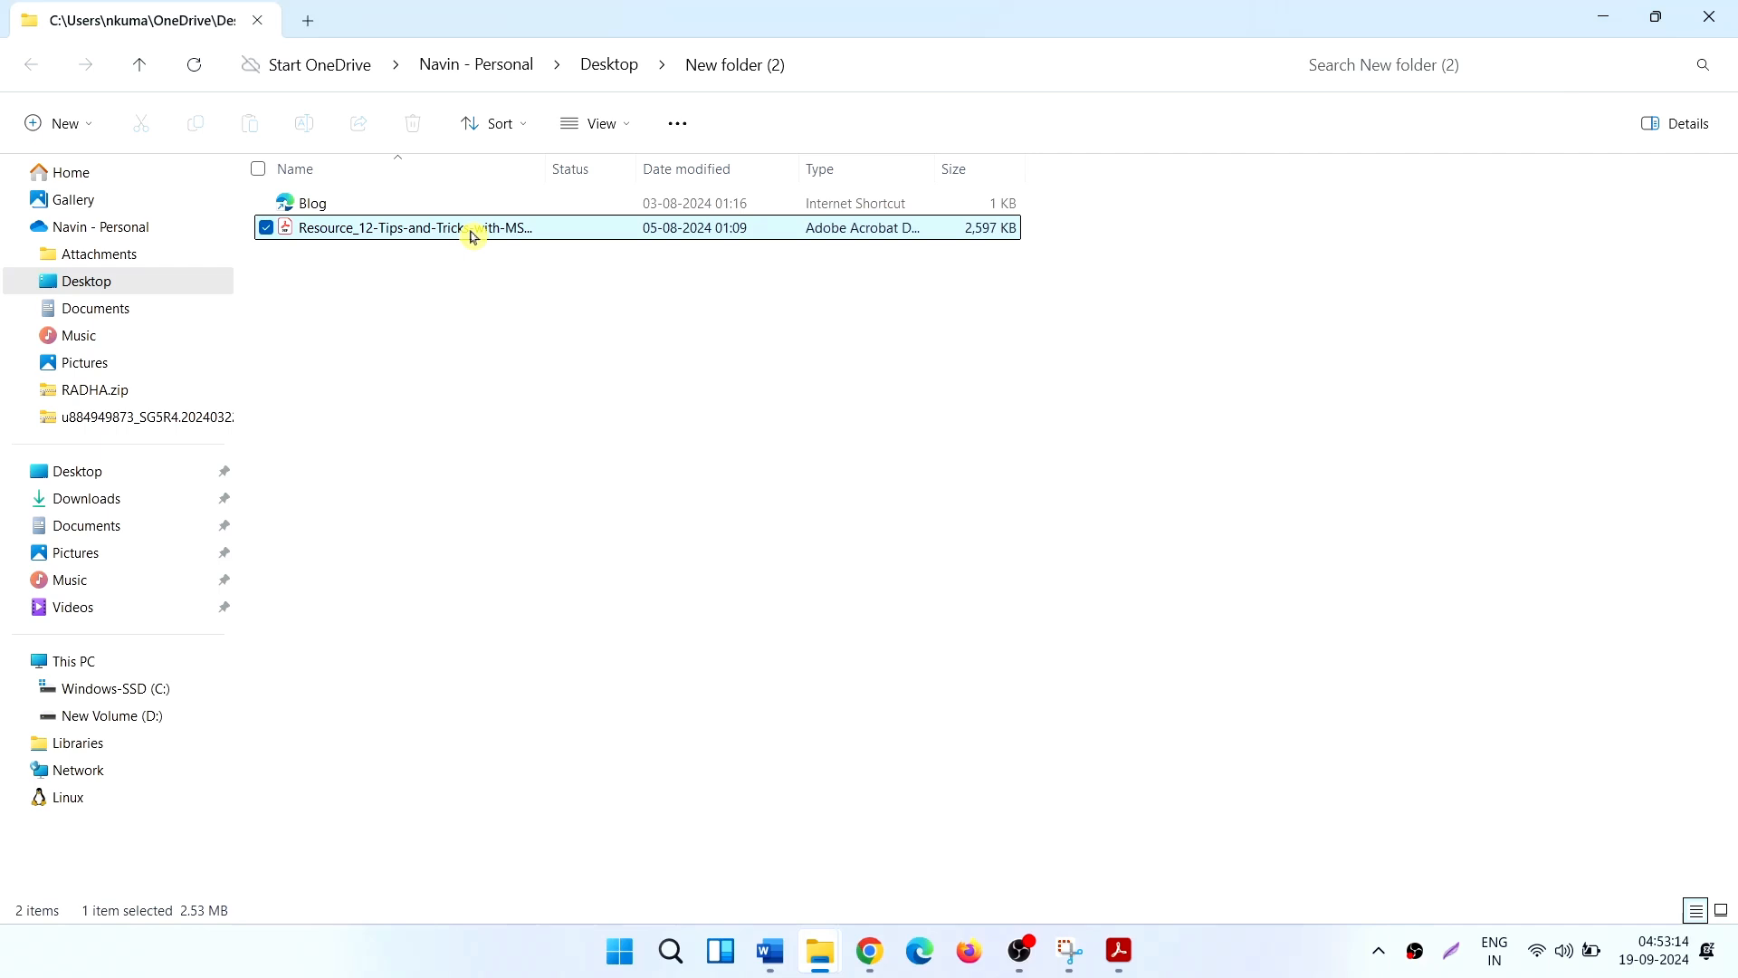
- Bring up and dismiss the context menu for the Tips and Tricks PDF in New folder (2)
{"action": "right_click", "coordinate": [470, 228]}
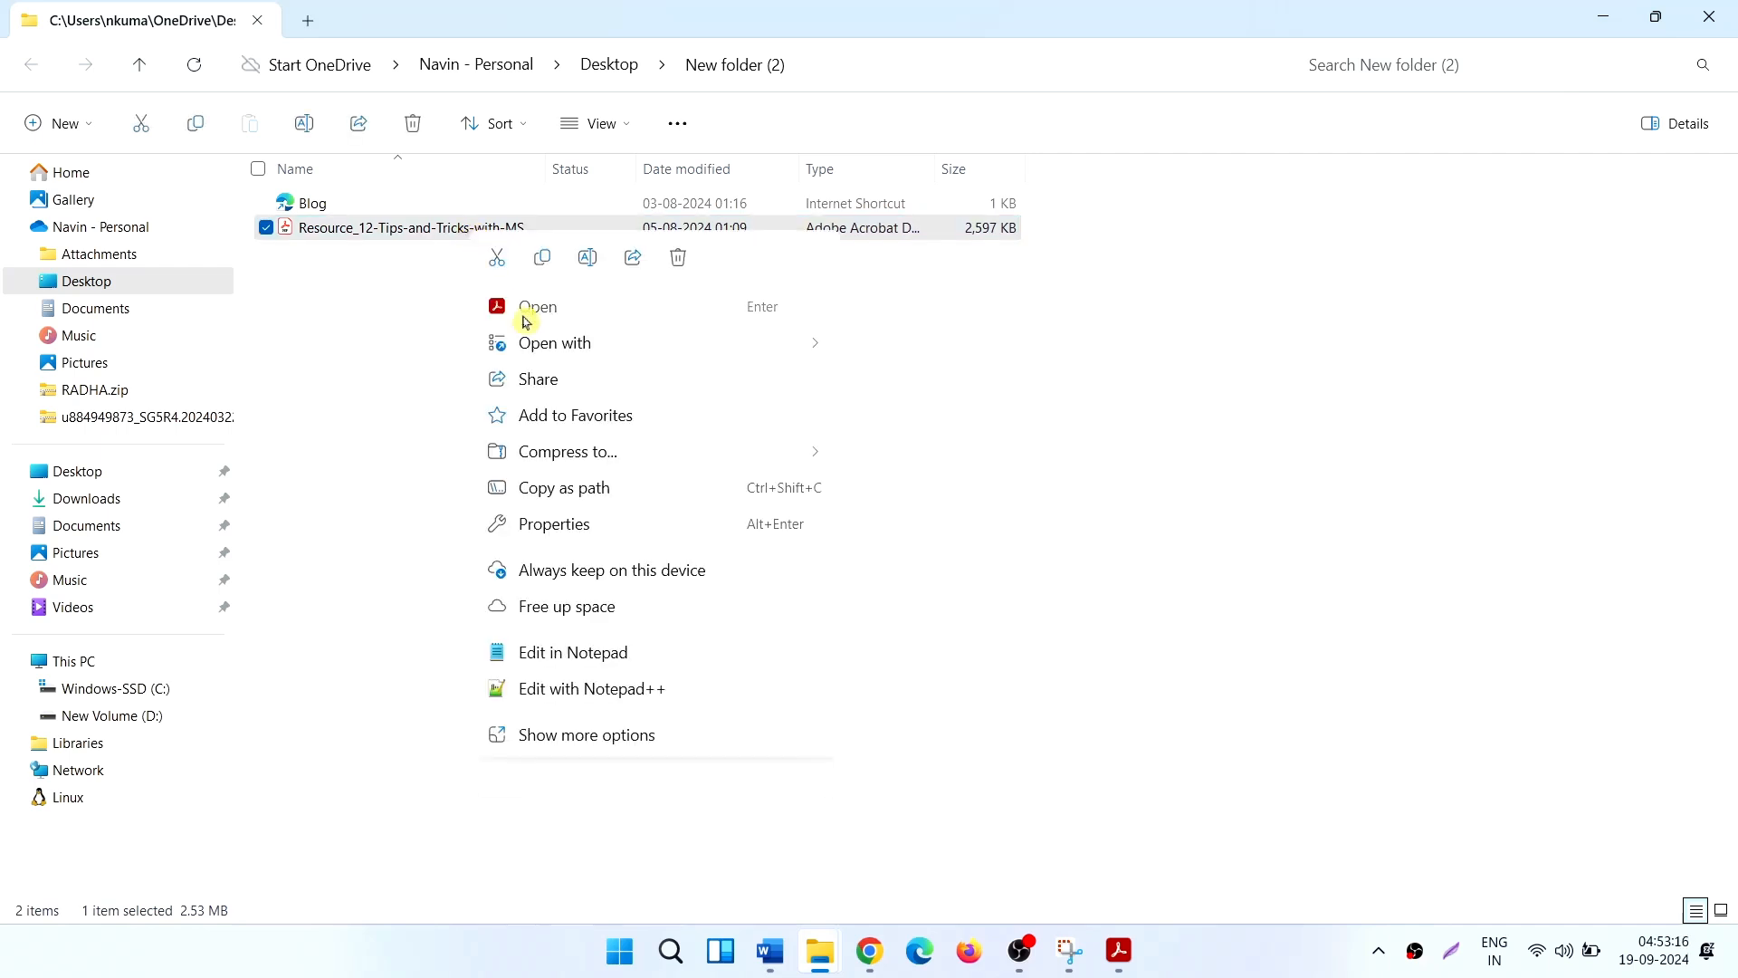
{"action": "left_click", "coordinate": [1063, 382]}
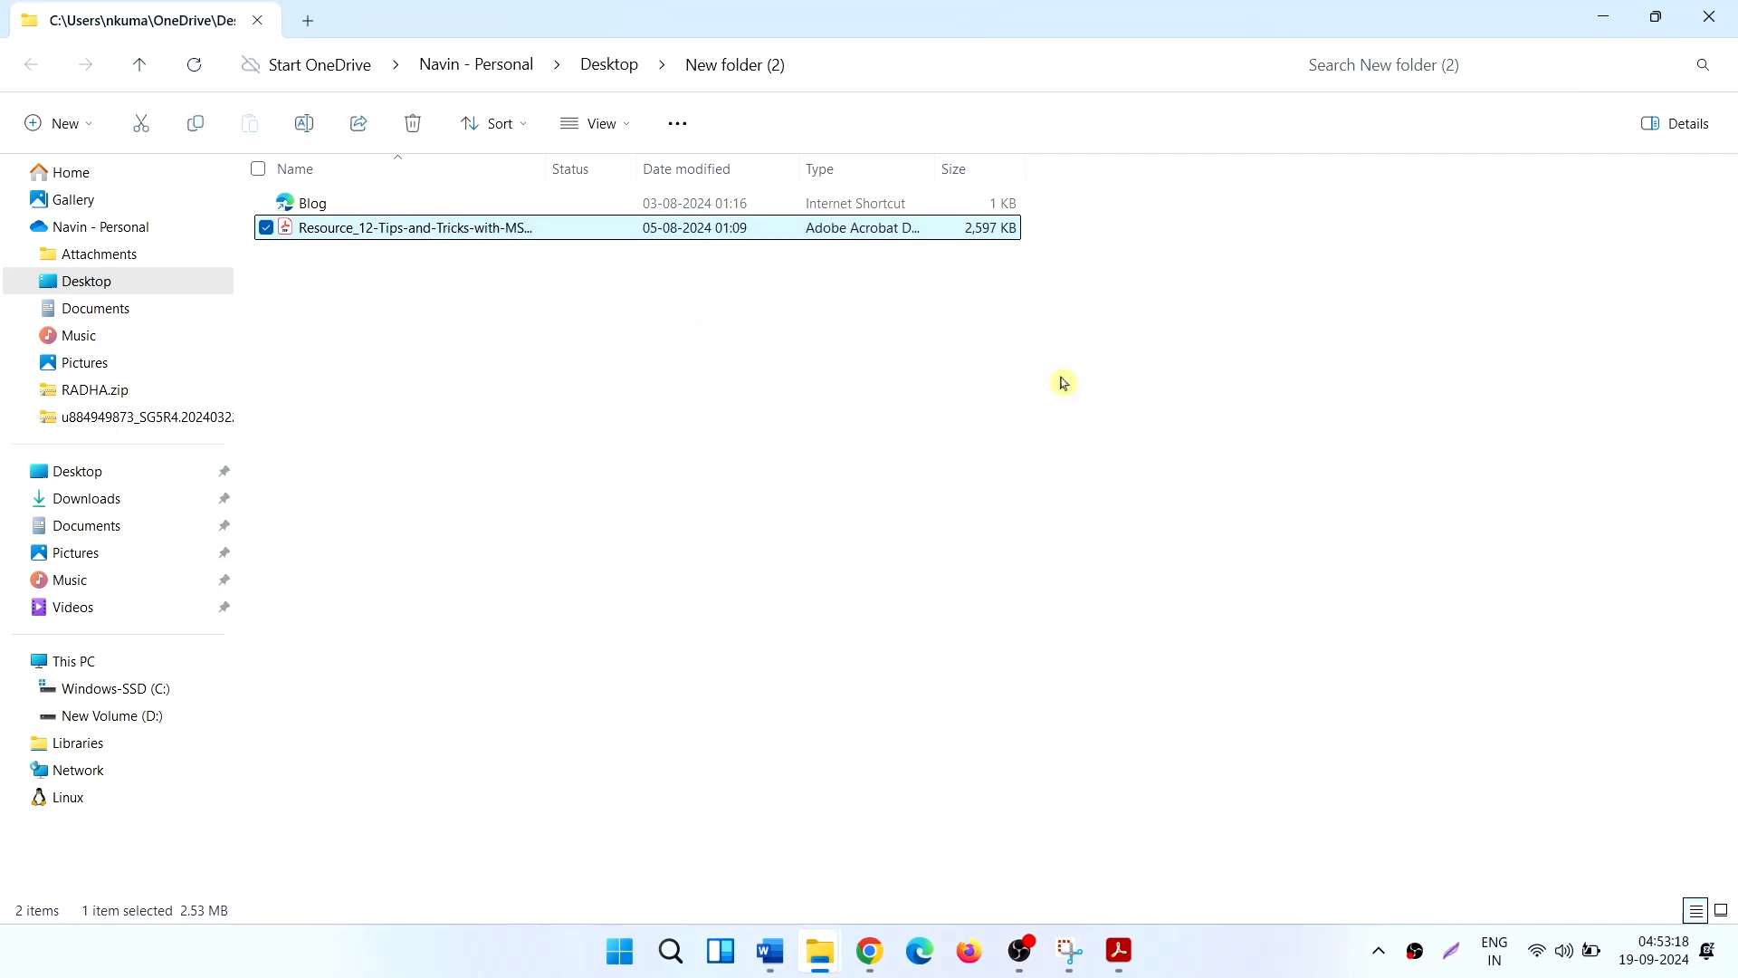
- Open the Tips and Tricks with MS Word PDF in Reader, then hide Reader behind the folder window
{"action": "double_click", "coordinate": [413, 228]}
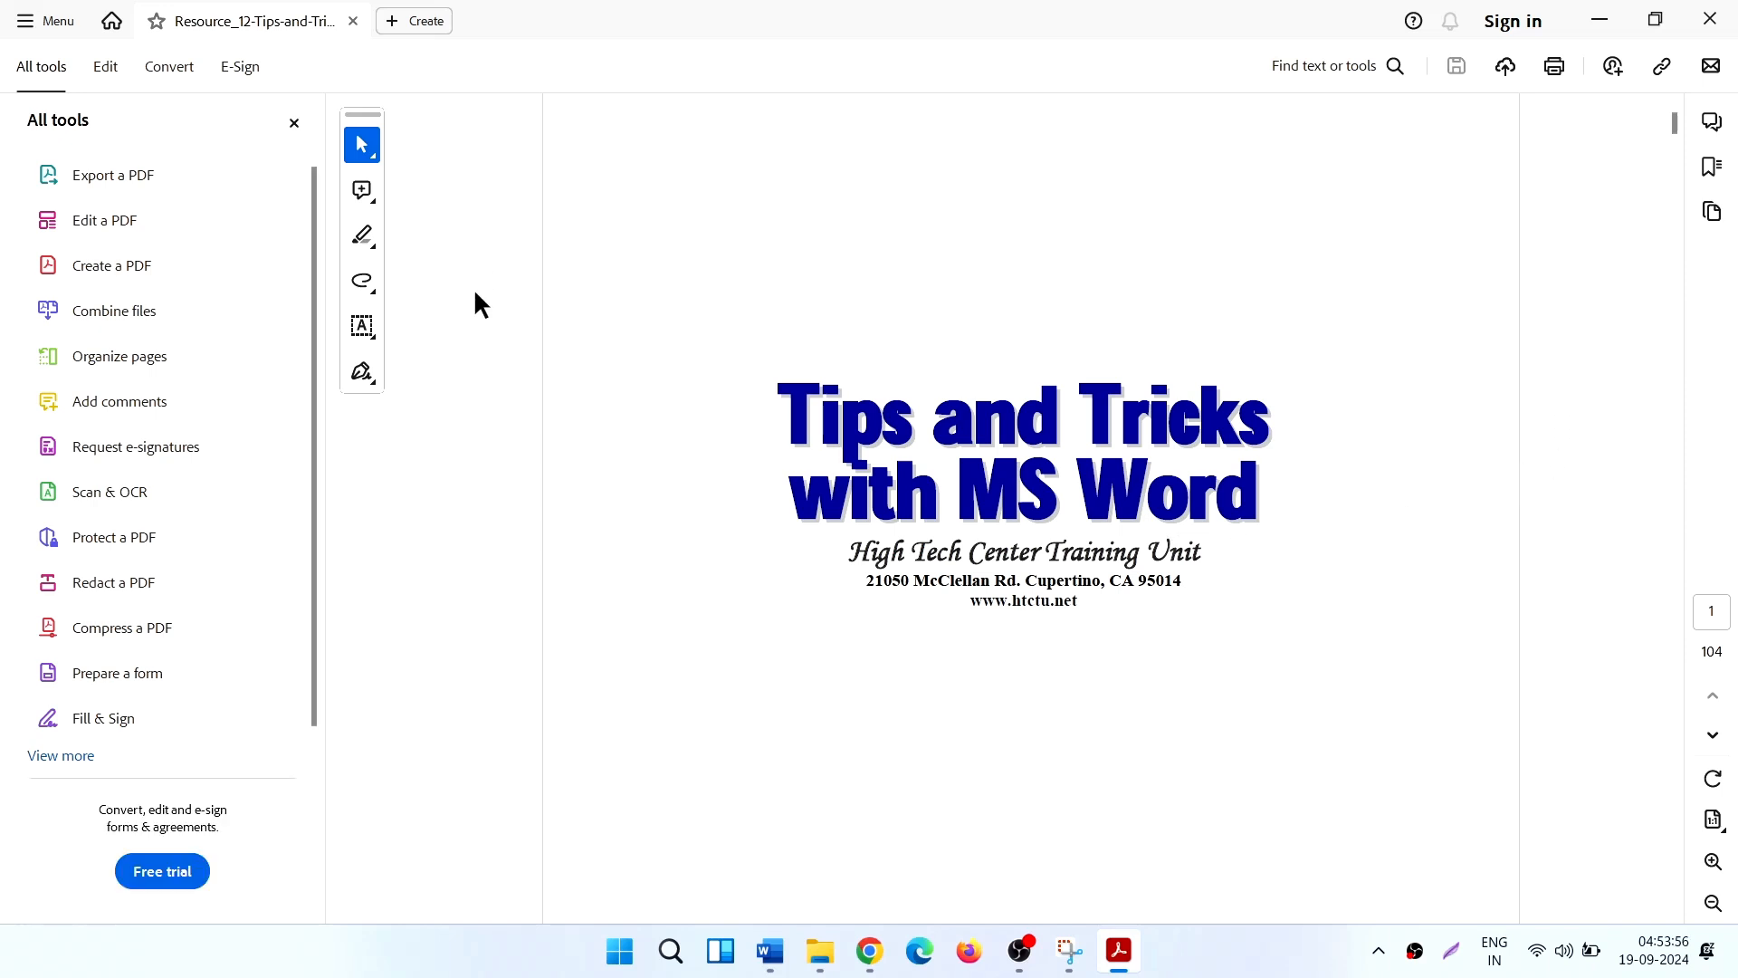
{"action": "mouse_move", "coordinate": [377, 83]}
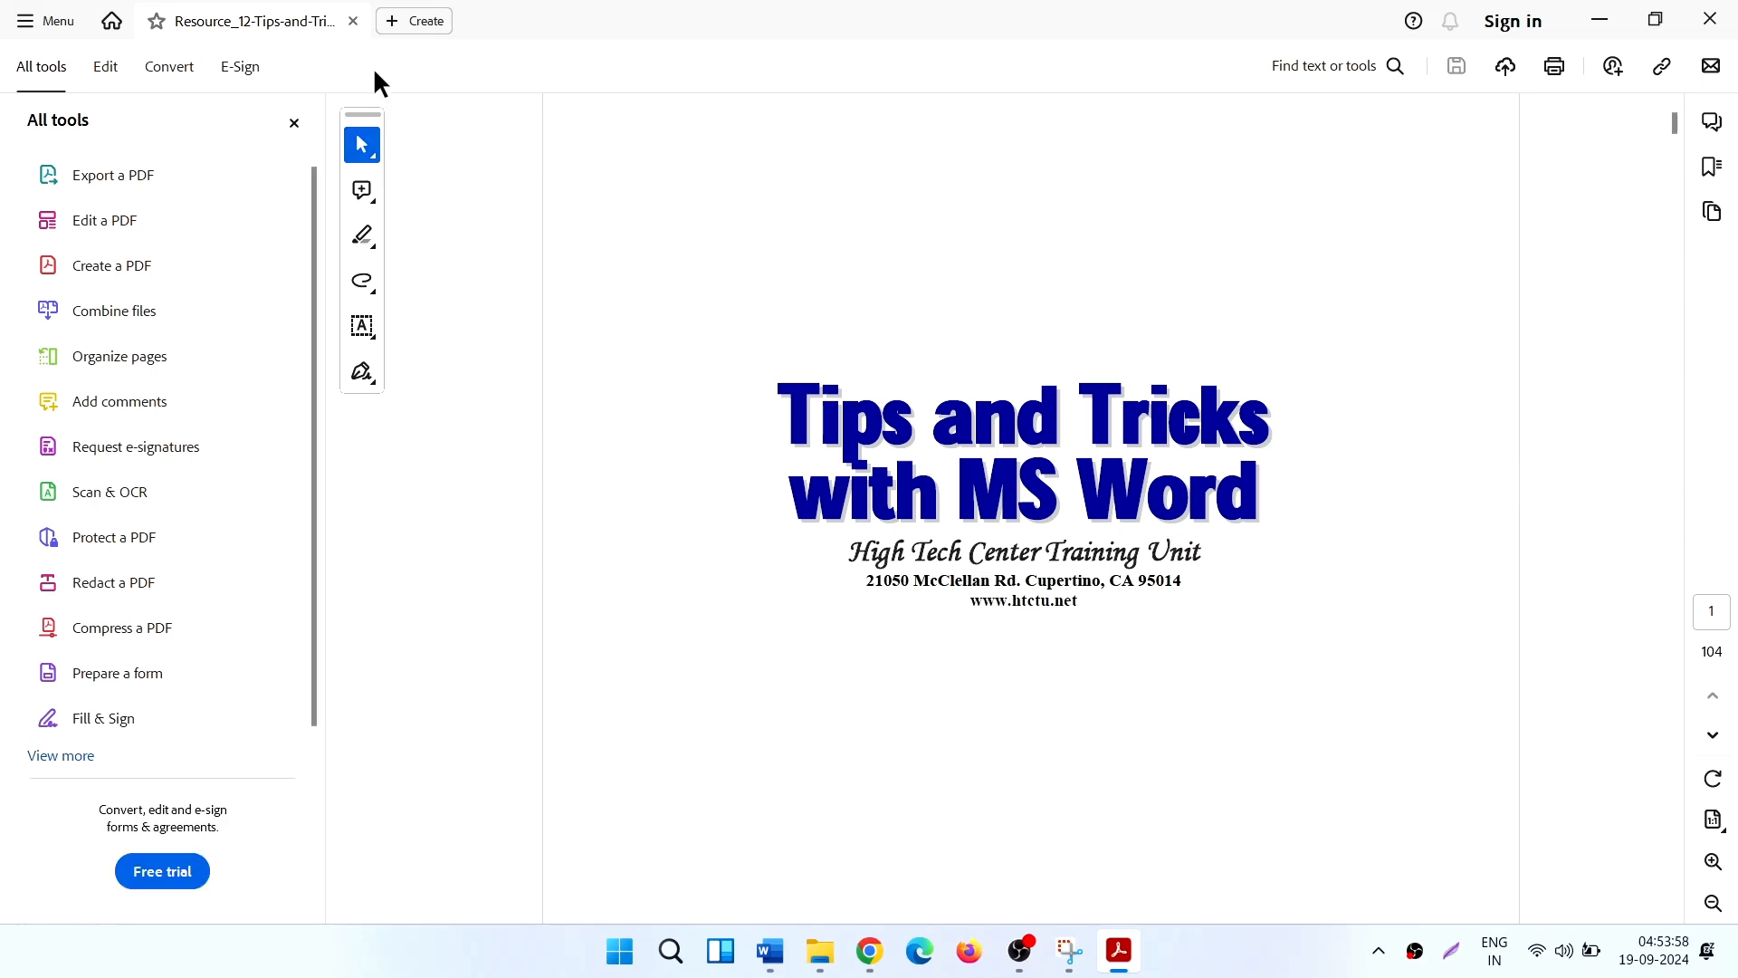
{"action": "mouse_move", "coordinate": [381, 43]}
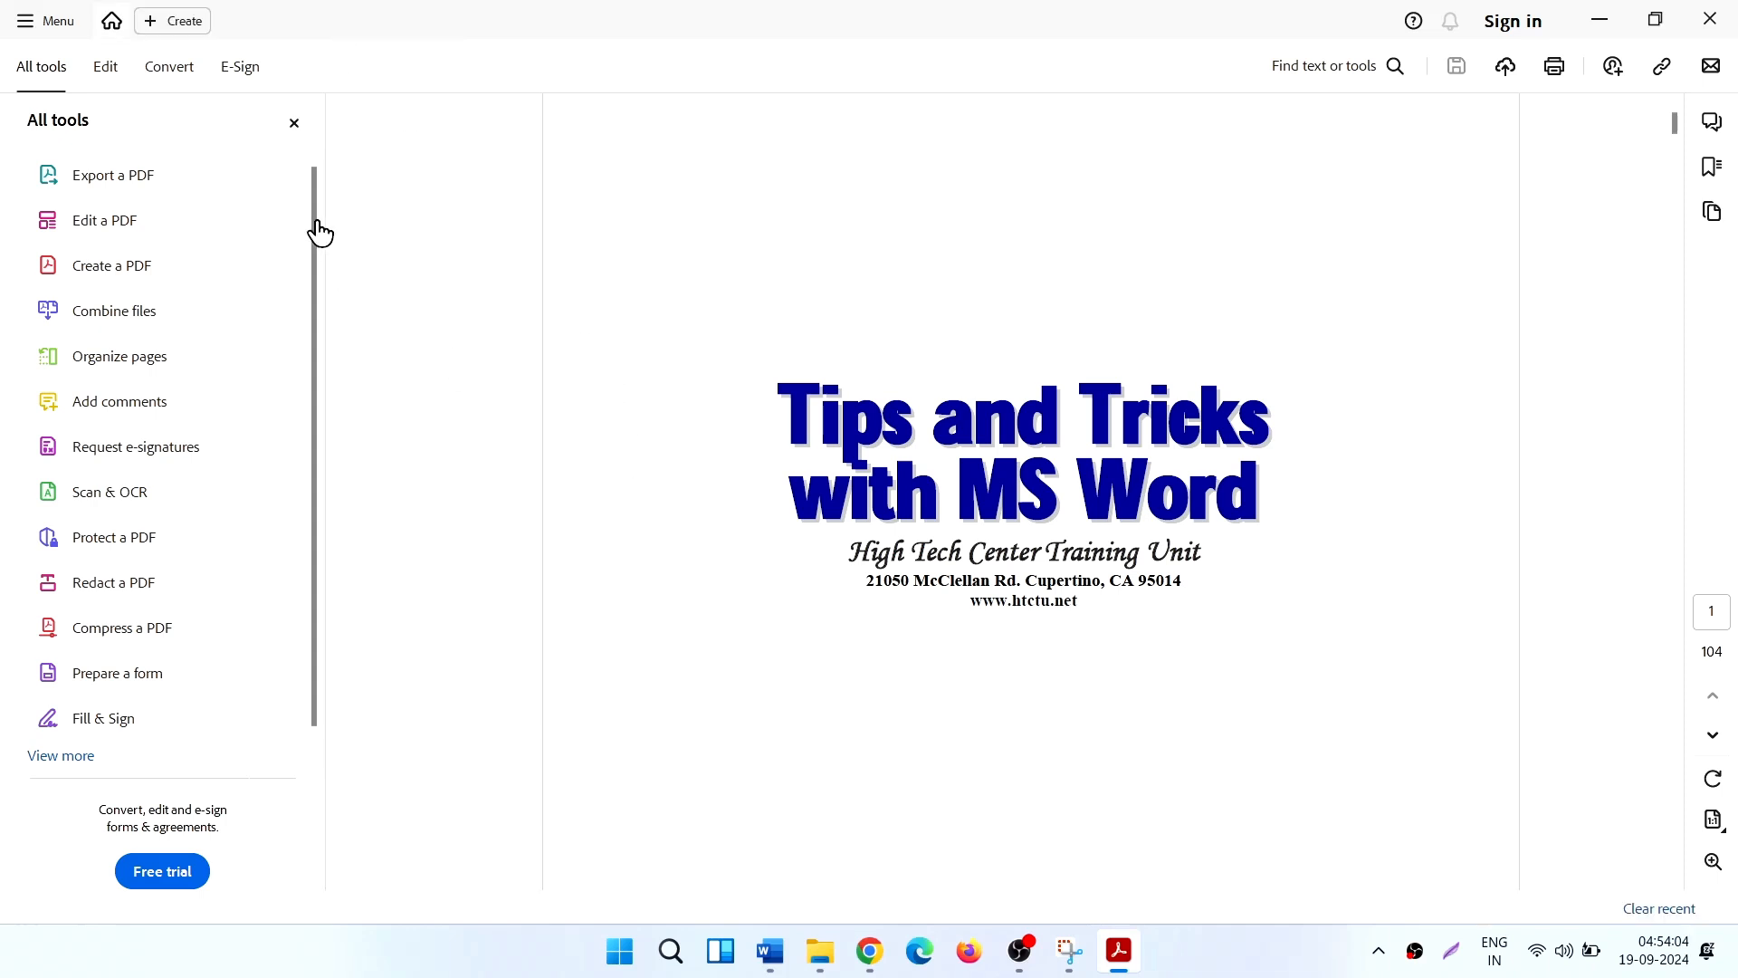
{"action": "left_click", "coordinate": [818, 950]}
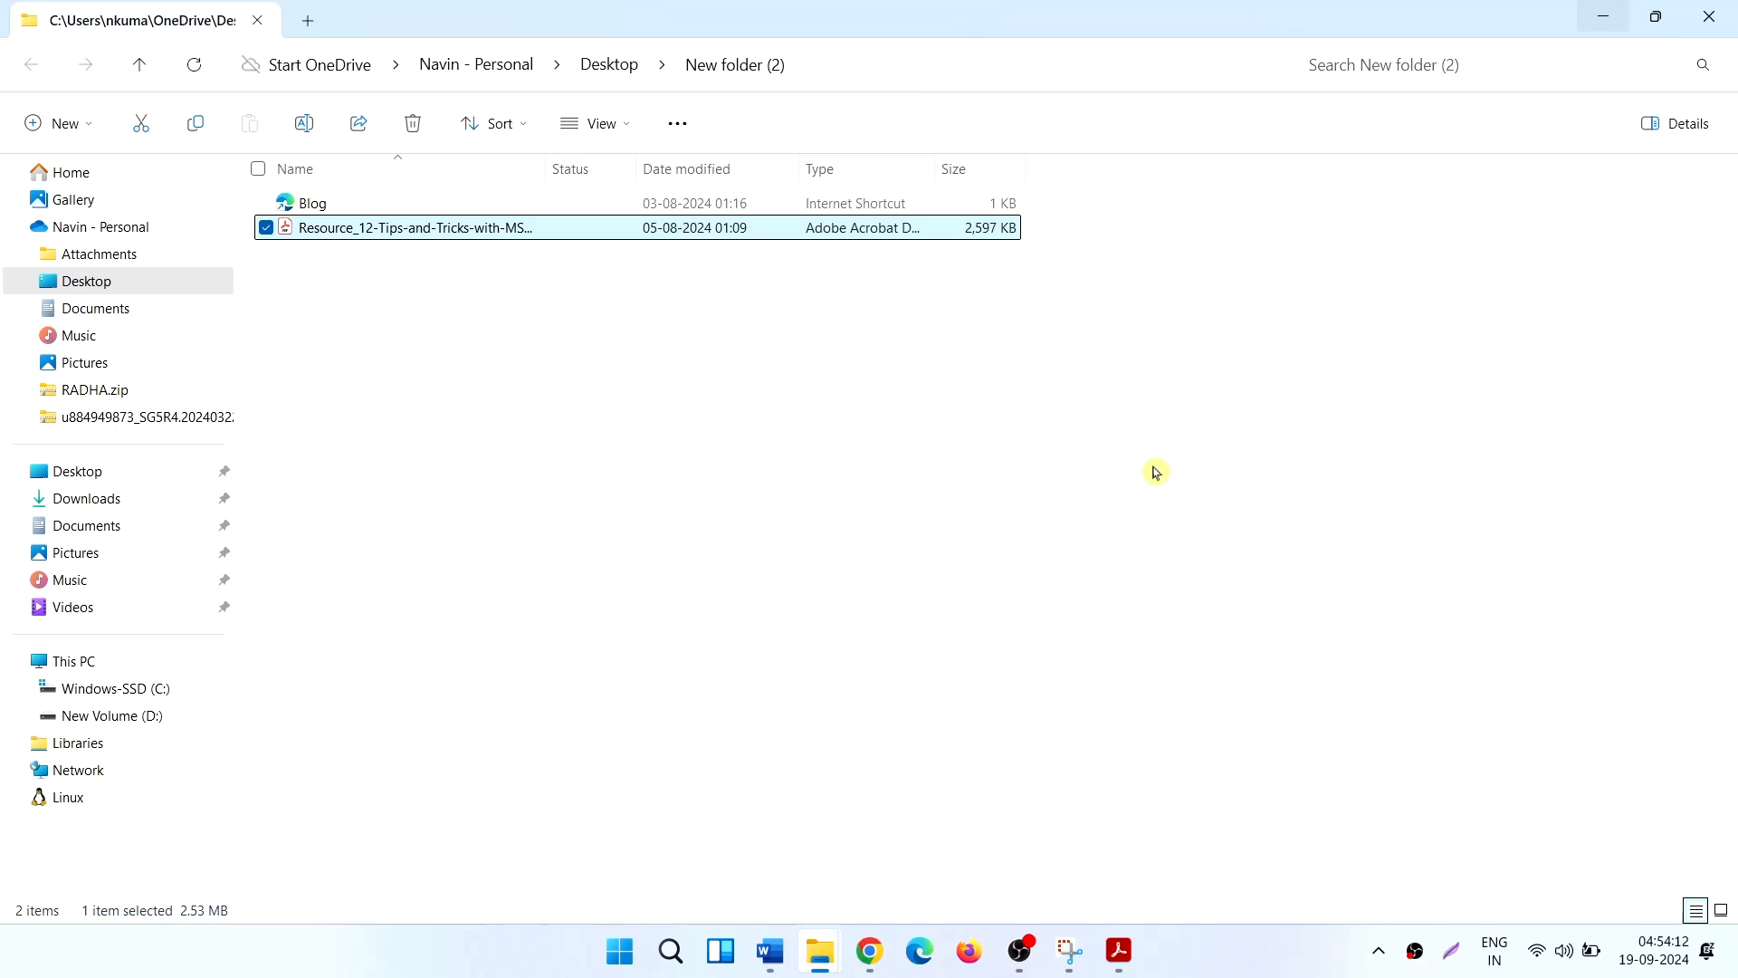